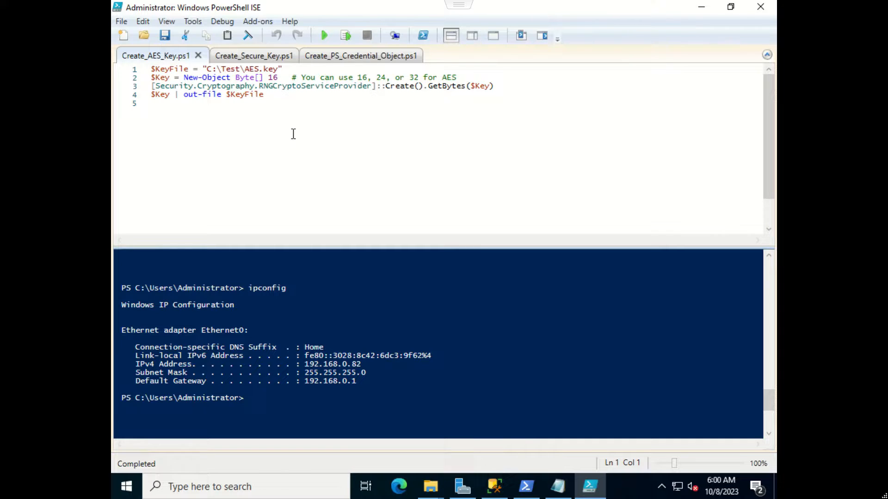
pyautogui.moveTo(342, 136)
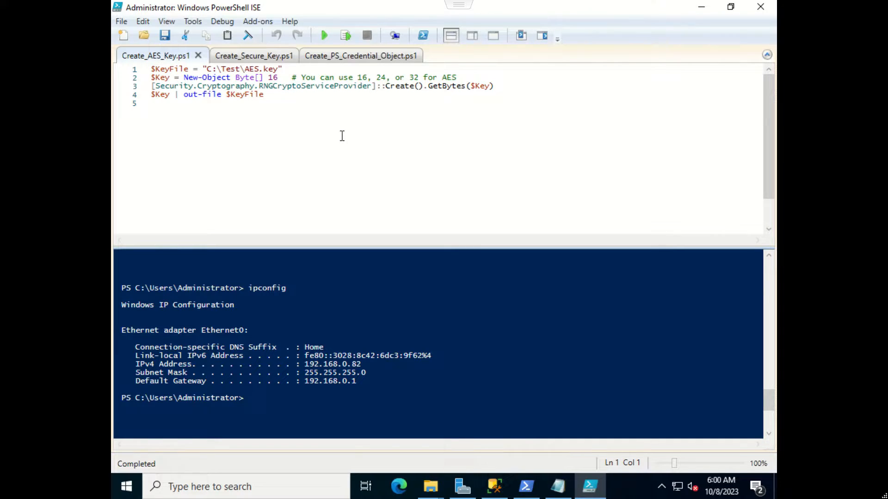
pyautogui.moveTo(433, 376)
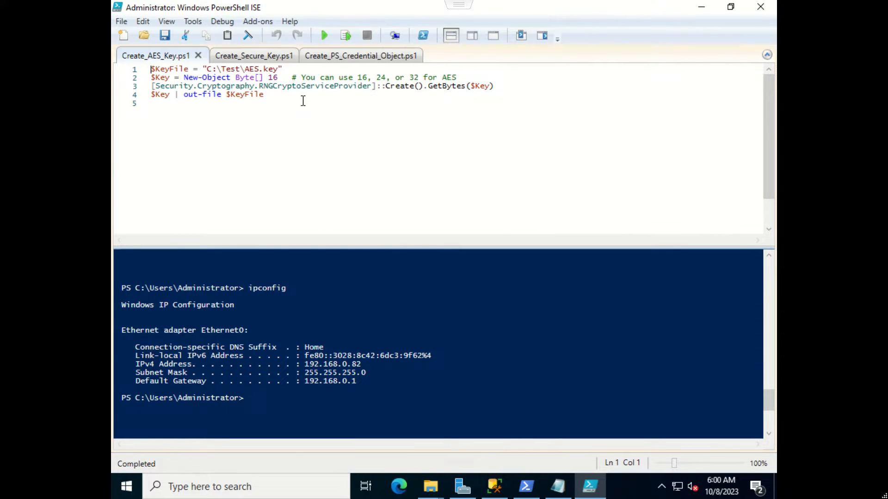
pyautogui.moveTo(309, 109)
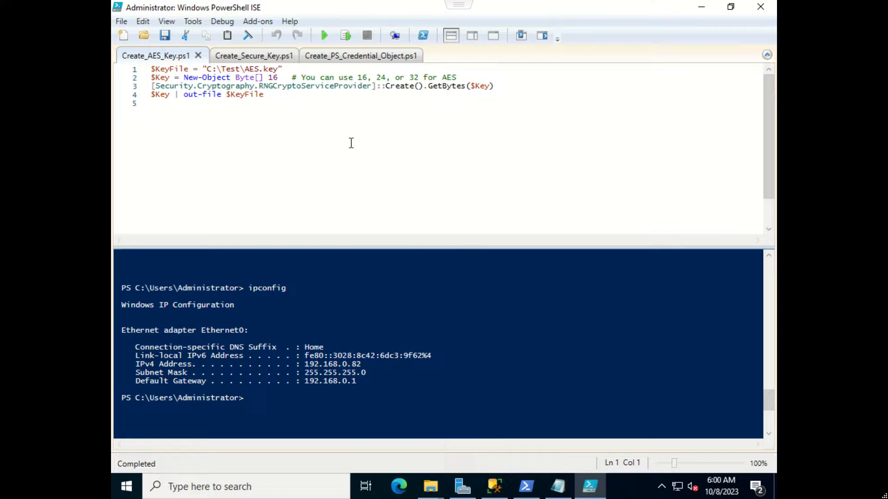
pyautogui.moveTo(518, 365)
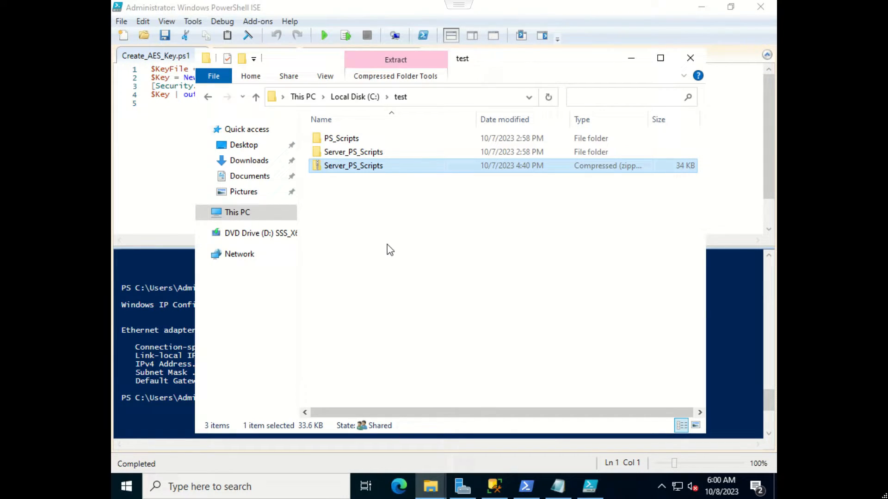
pyautogui.moveTo(563, 112)
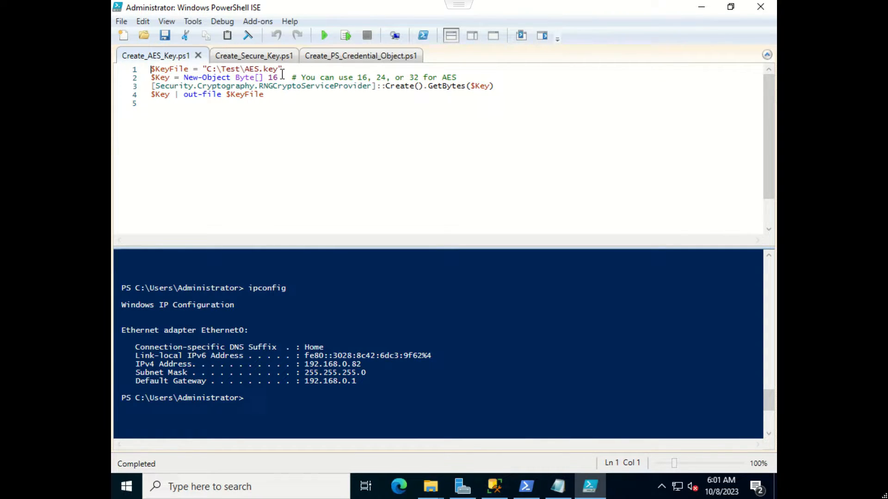
pyautogui.moveTo(247, 77)
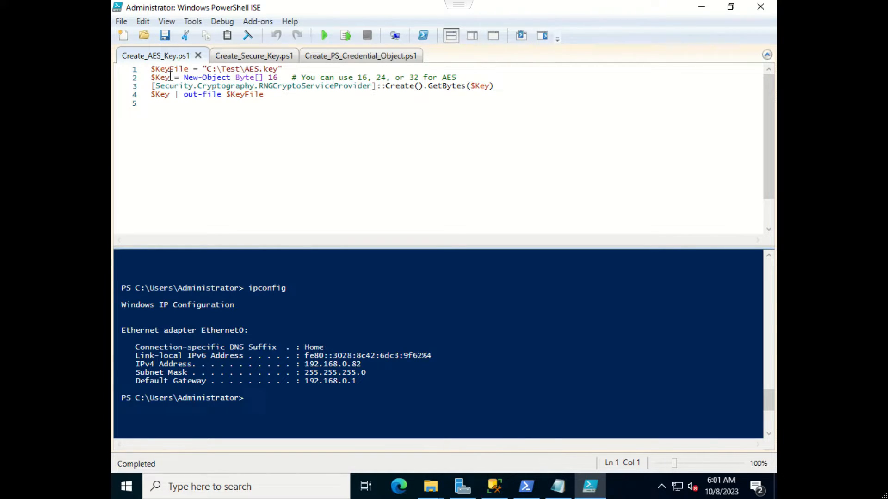
pyautogui.moveTo(225, 77)
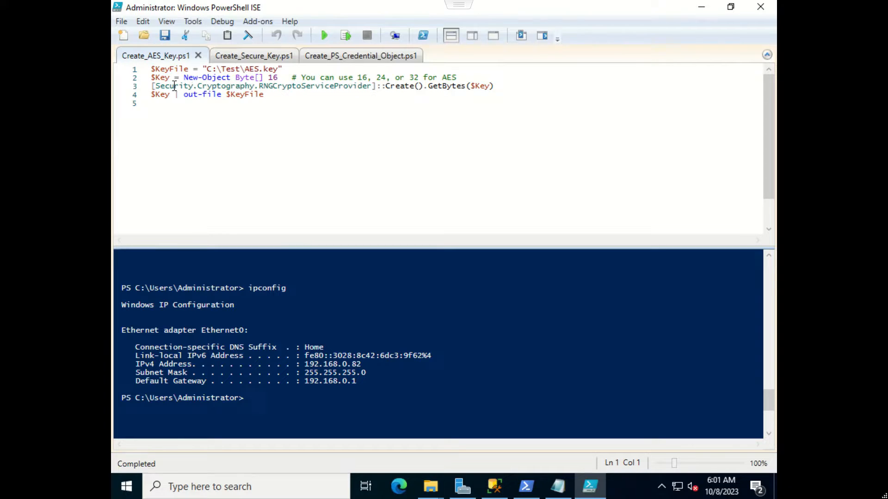
pyautogui.moveTo(251, 86)
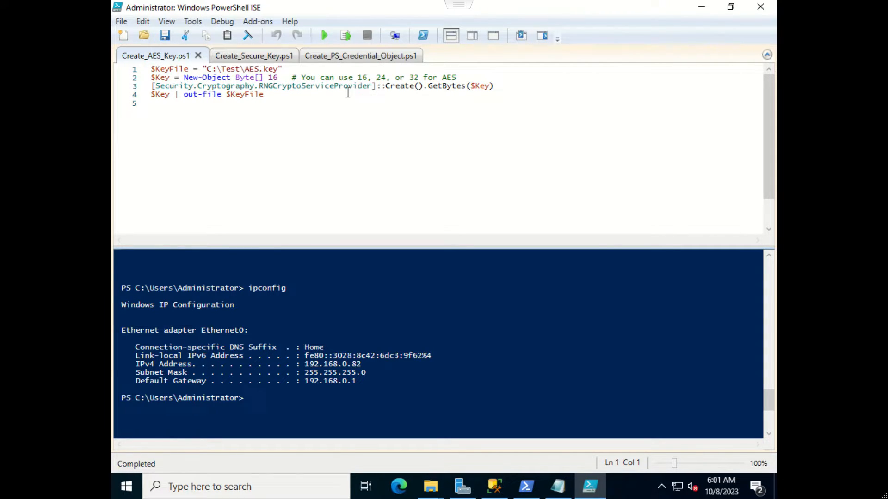
pyautogui.moveTo(404, 98)
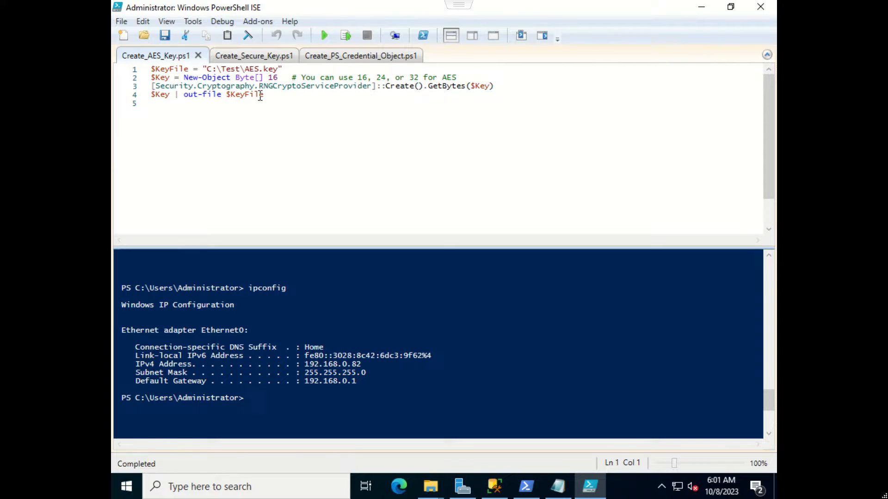
pyautogui.click(265, 94)
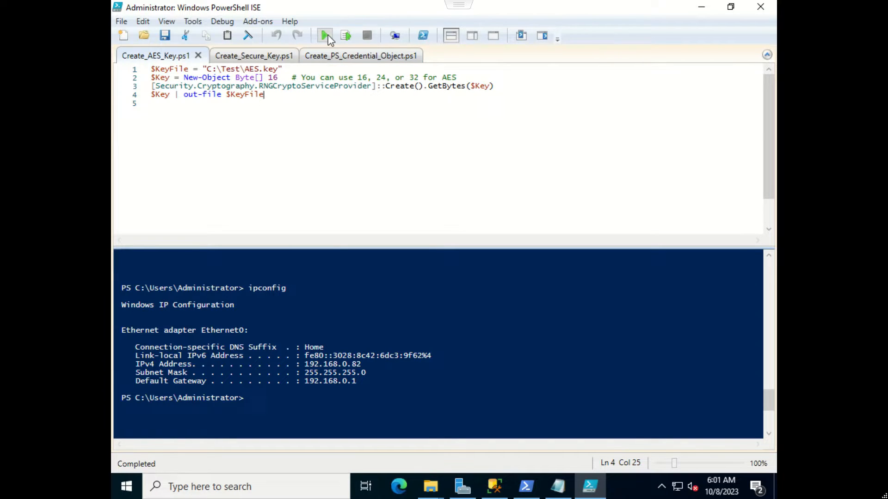
# Run Create_AES_Key.ps1, change to C:\test, list the folder and show AES.key's 16 byte values
pyautogui.click(322, 35)
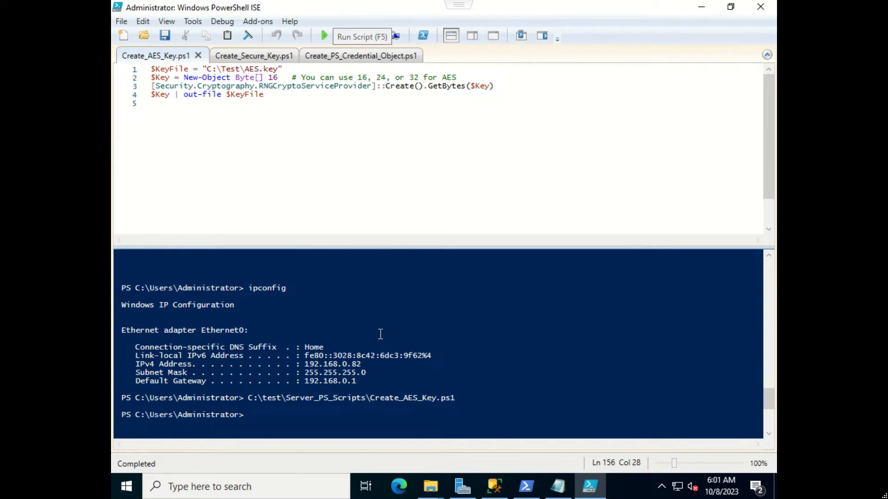
pyautogui.write('cd Tes')
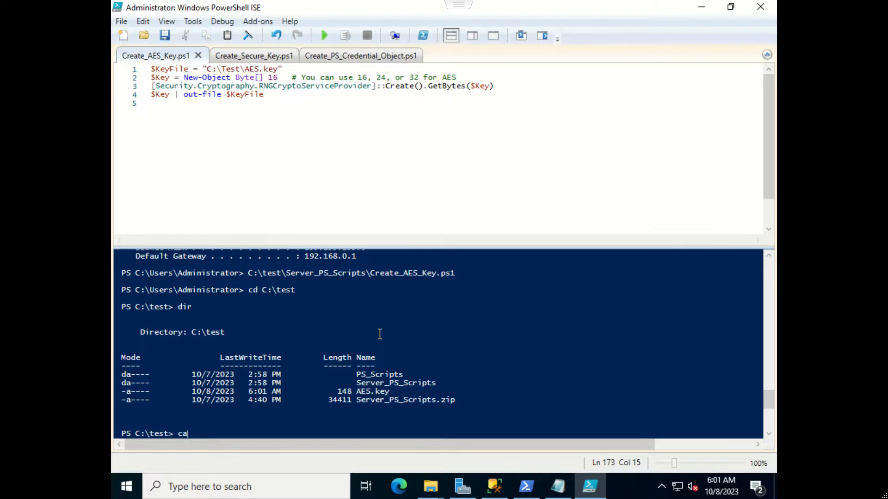
pyautogui.write('t')
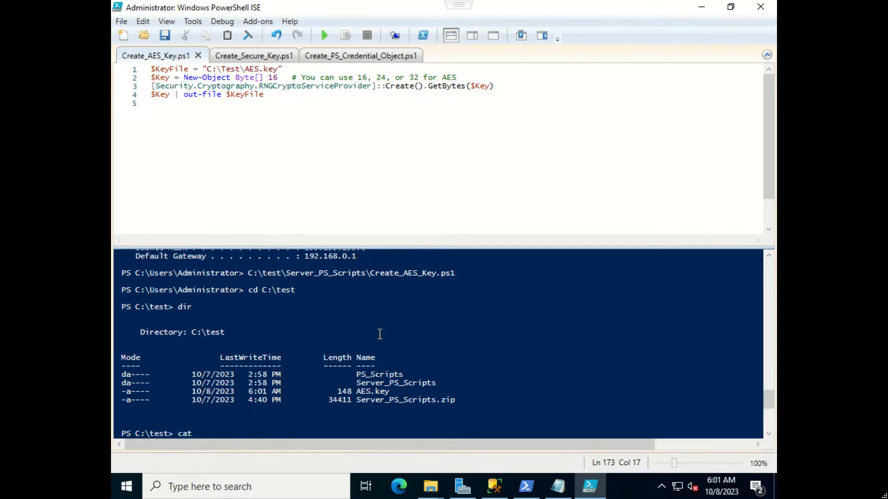
pyautogui.write('ae')
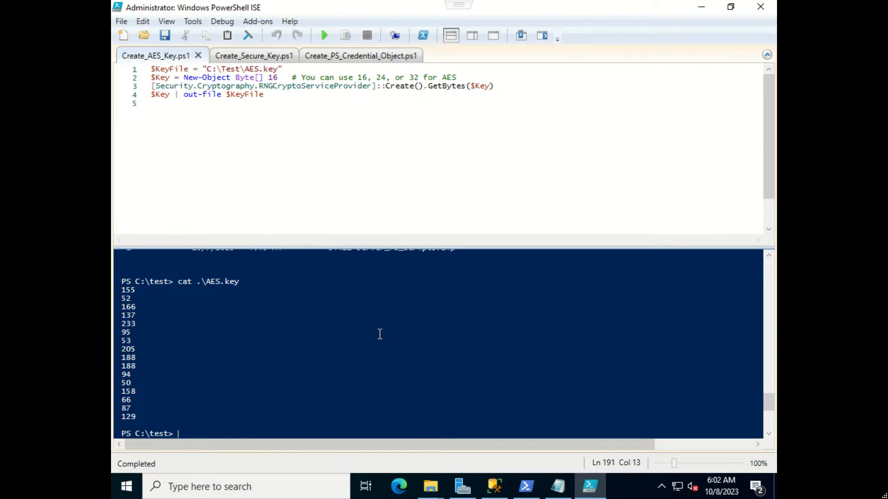
pyautogui.moveTo(140, 411)
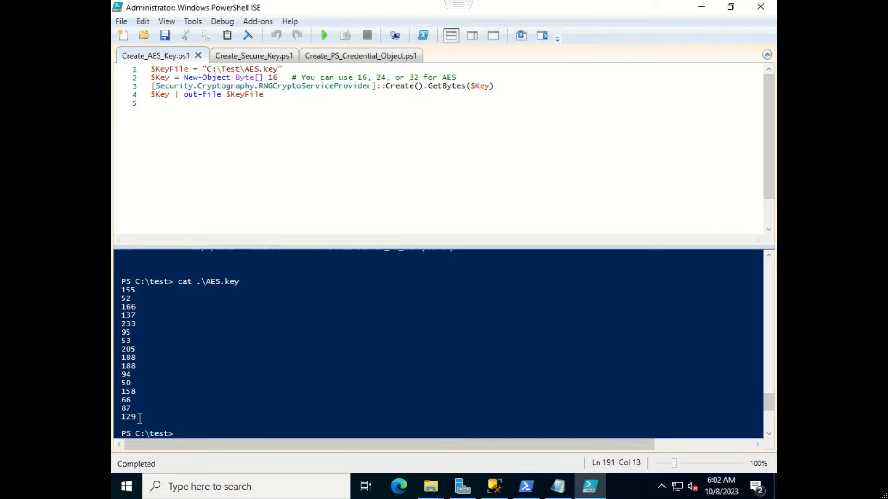
pyautogui.moveTo(306, 184)
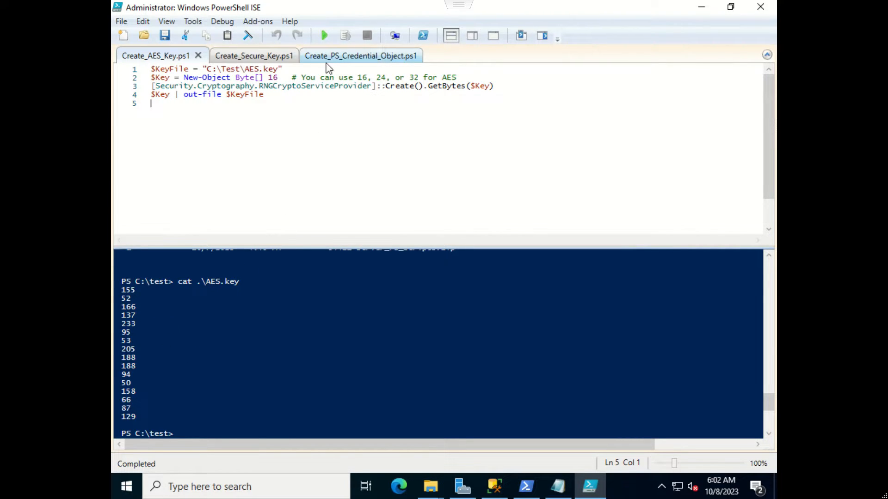
# Rerun the script and display the regenerated AES.key with sixteen different byte values
pyautogui.click(323, 35)
pyautogui.write('cat .\\AES.key')
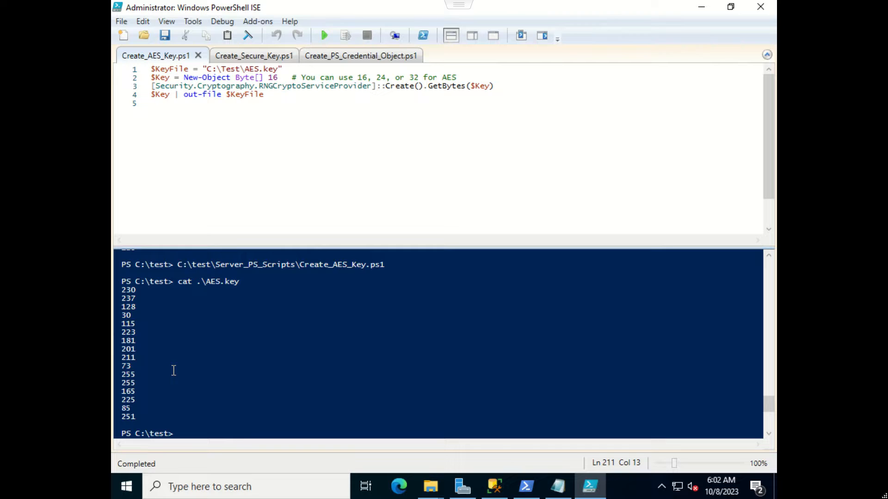
pyautogui.moveTo(203, 316)
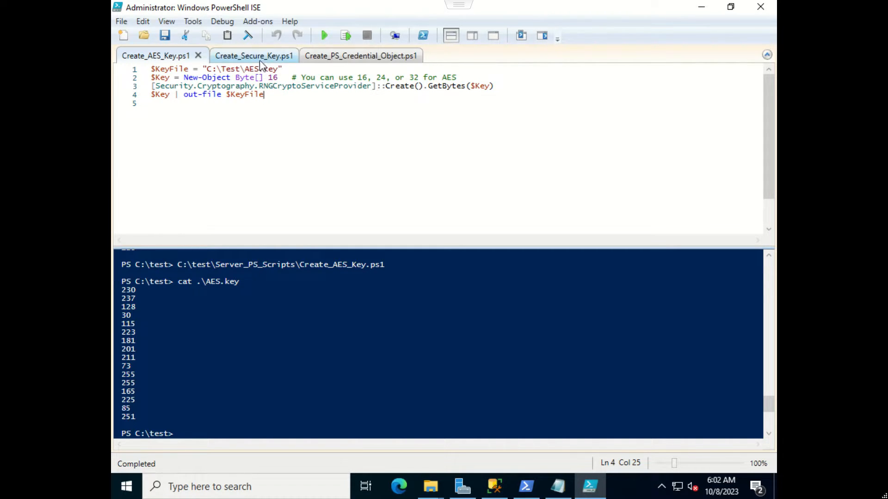
pyautogui.click(254, 55)
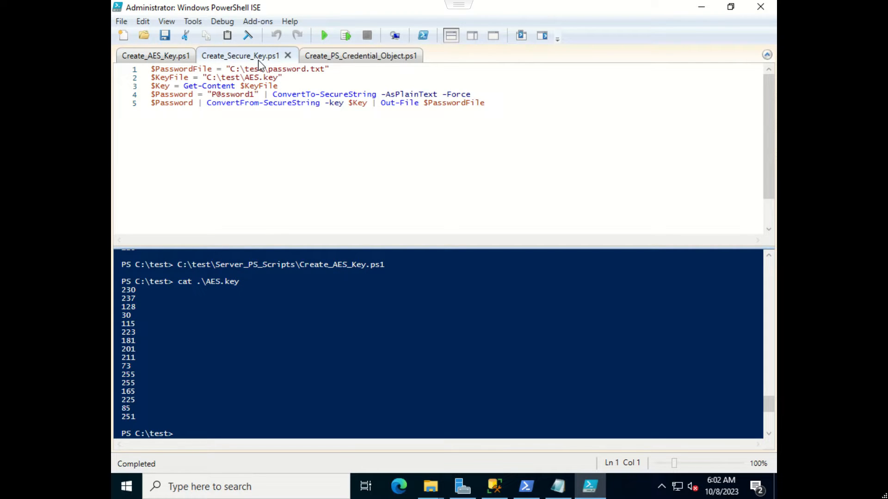
pyautogui.click(152, 69)
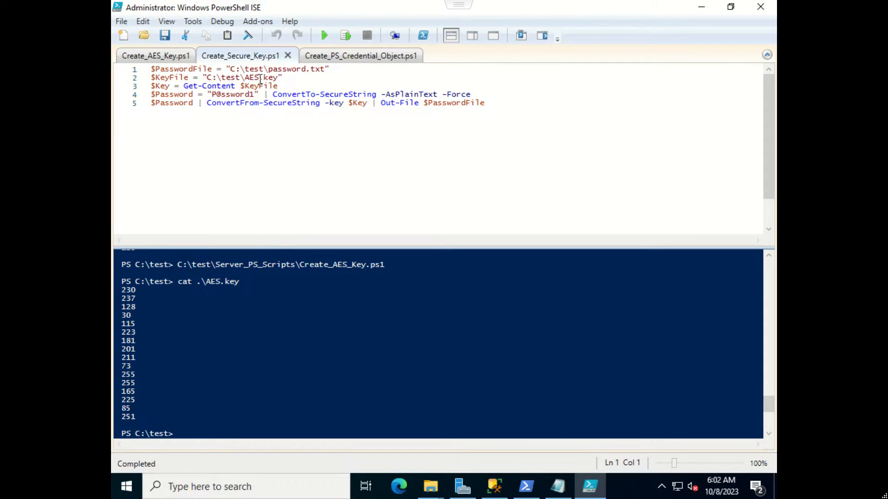
pyautogui.click(155, 56)
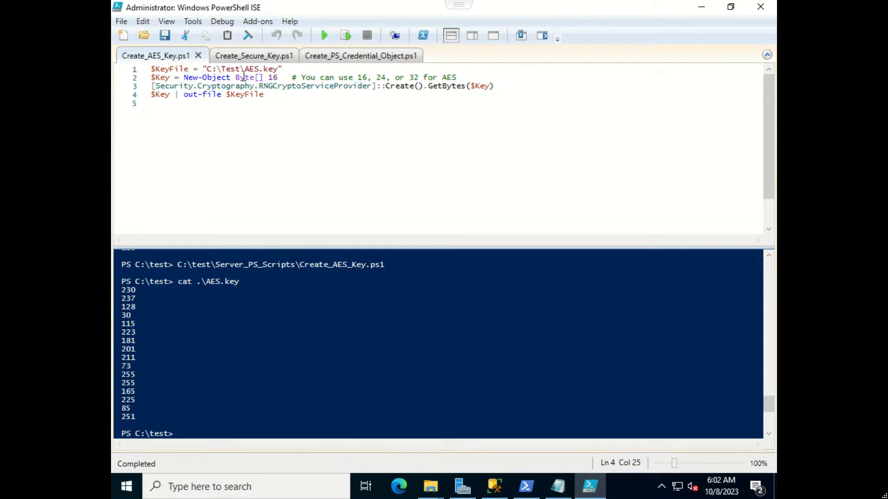
pyautogui.click(252, 55)
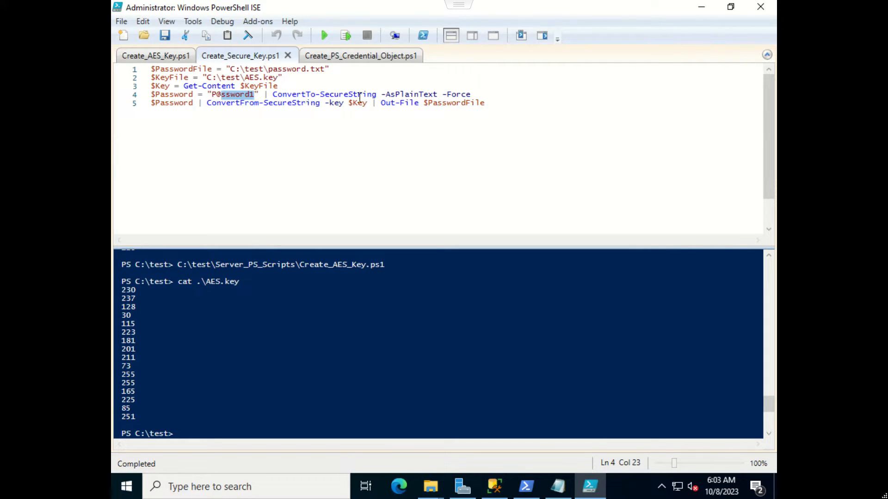
pyautogui.moveTo(279, 103)
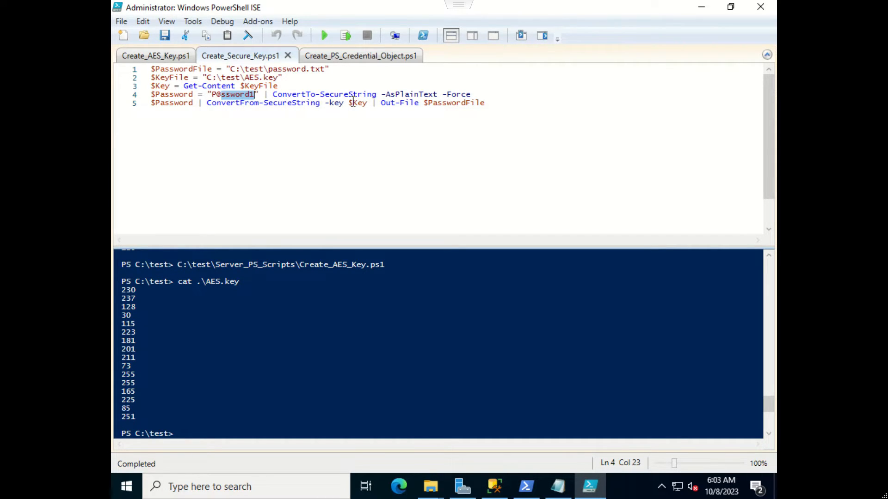
pyautogui.moveTo(293, 103)
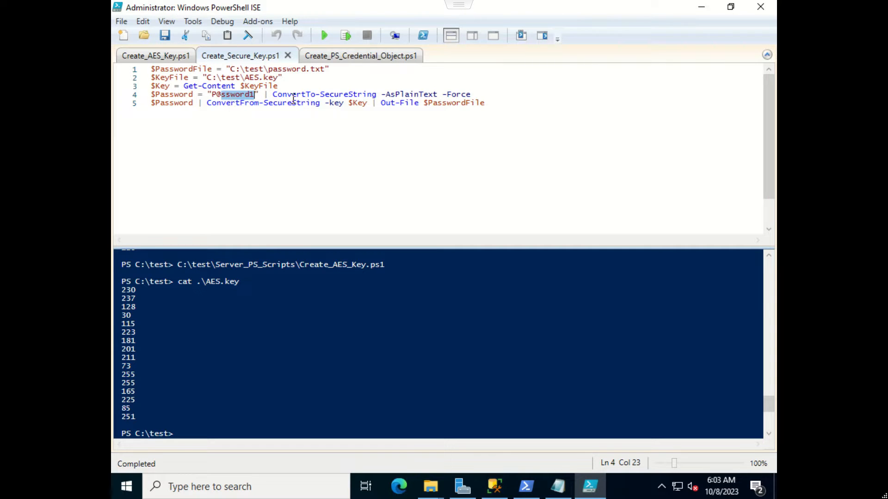
pyautogui.moveTo(451, 105)
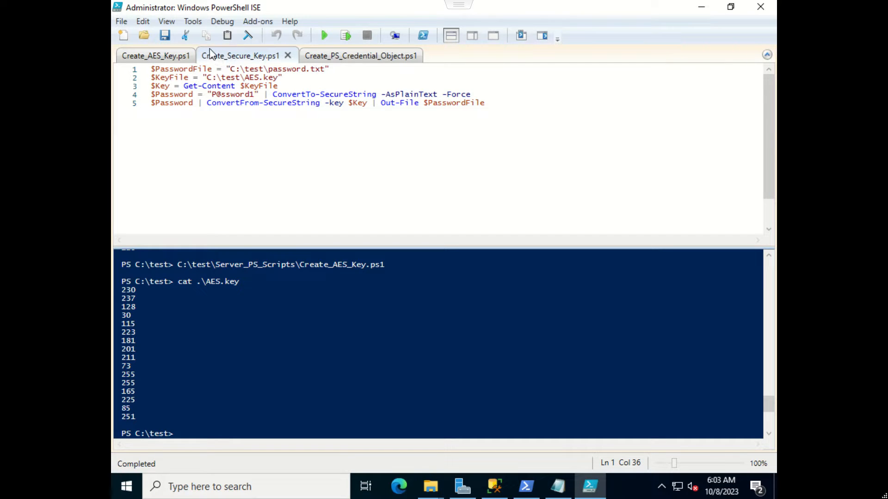
# Run Create_Secure_Key.ps1, list C:\test and print the contents of password.txt
pyautogui.click(323, 35)
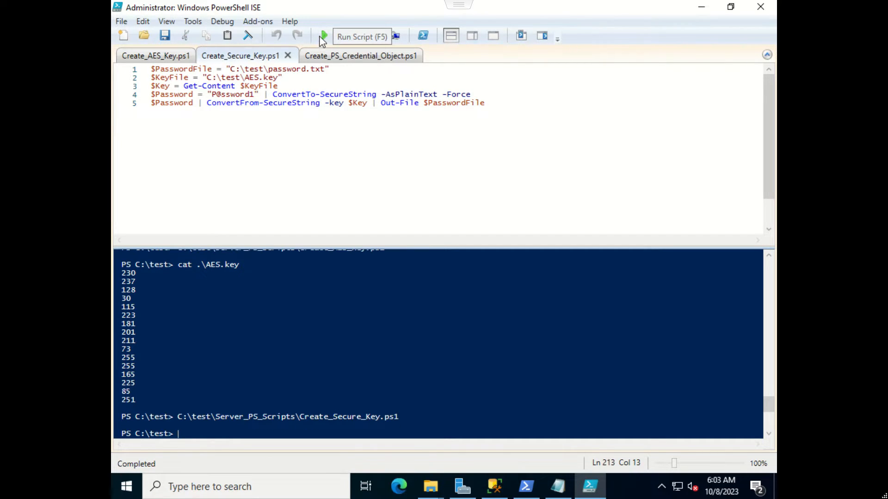
pyautogui.write('dir')
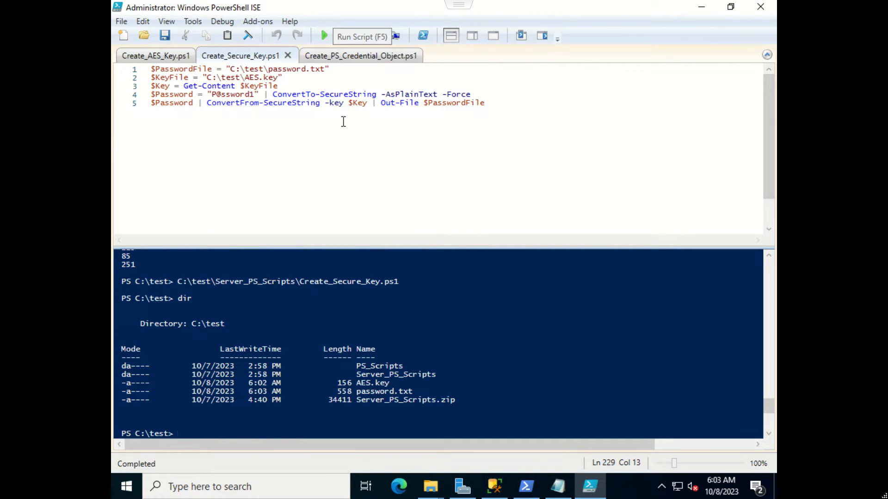
pyautogui.write('cat pa')
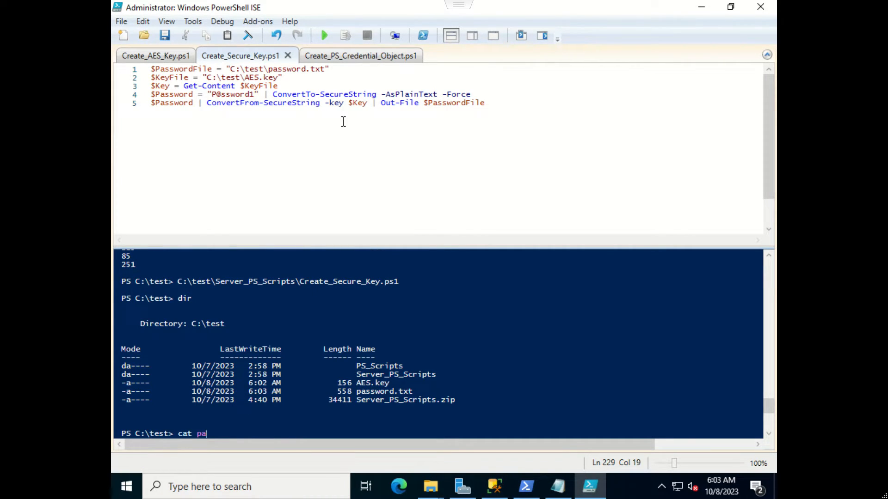
pyautogui.press('Enter')
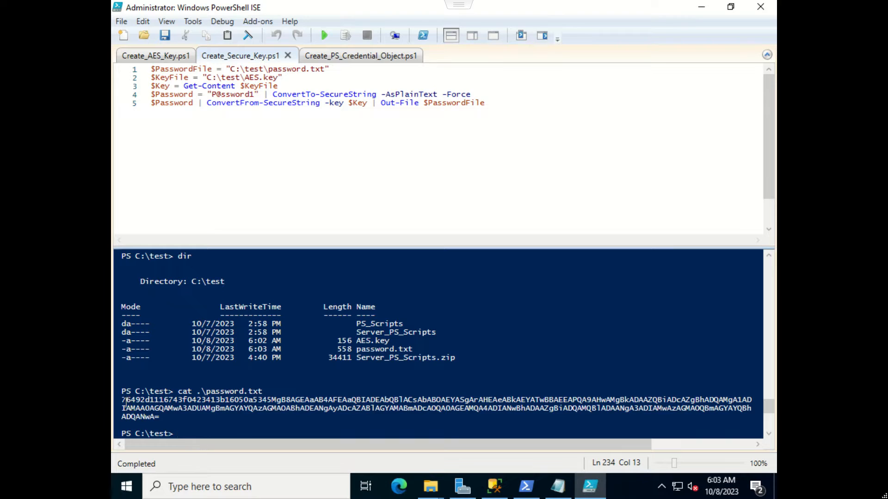
# Select the encrypted password string in the output and switch to Create_PS_Credential_Object.ps1
pyautogui.moveTo(120, 400); pyautogui.dragTo(166, 416)
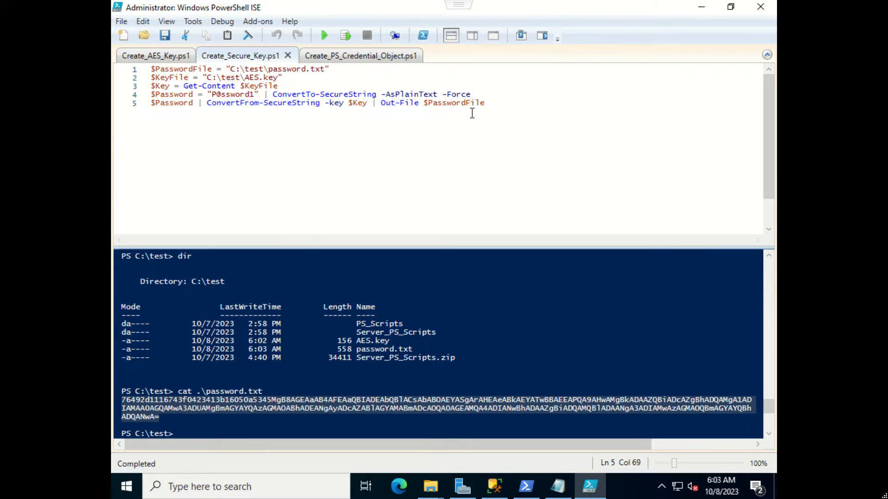
pyautogui.click(432, 103)
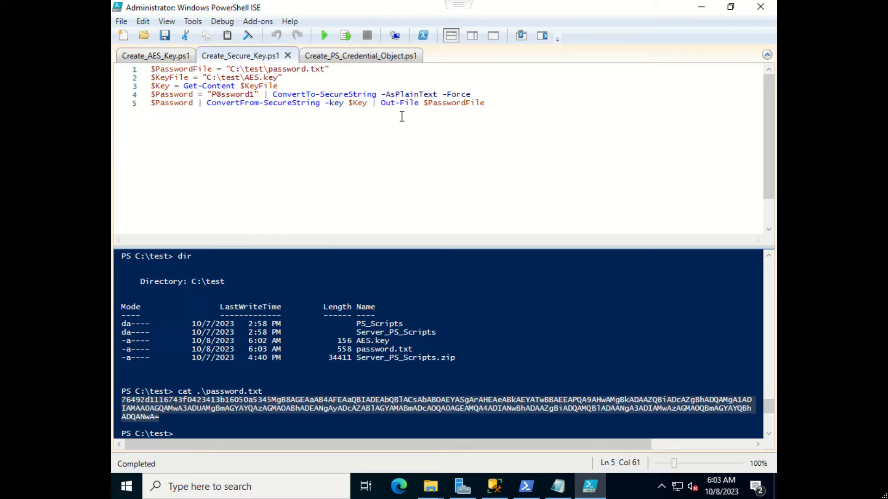
pyautogui.click(360, 55)
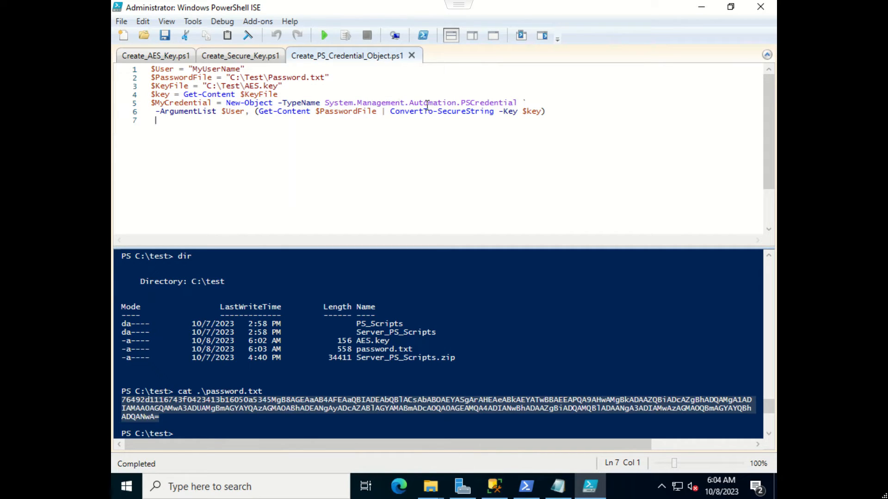
pyautogui.moveTo(494, 112)
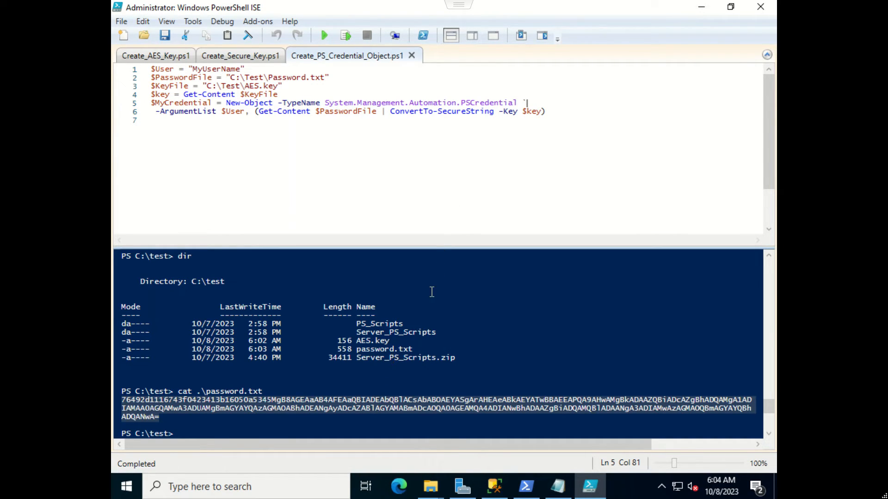
pyautogui.moveTo(434, 211)
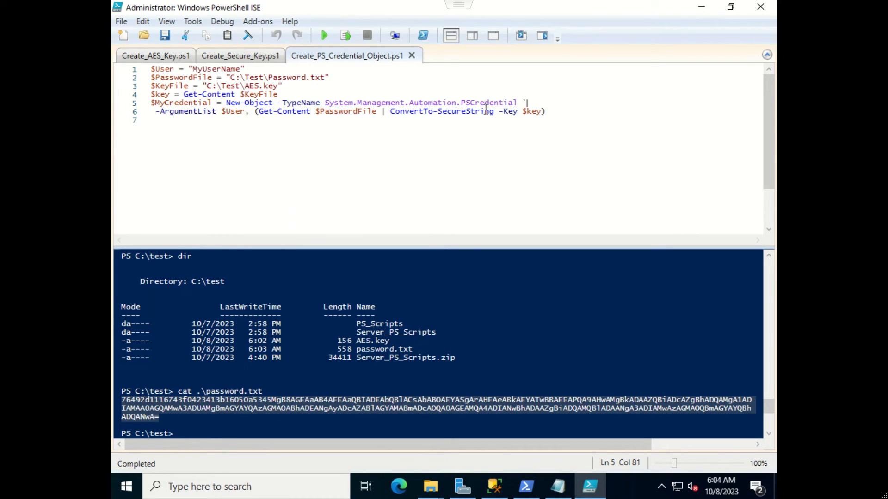
# Insert an opening parenthesis before New-Object on line 5 of Create_PS_Credential_Object.ps1
pyautogui.click(530, 118)
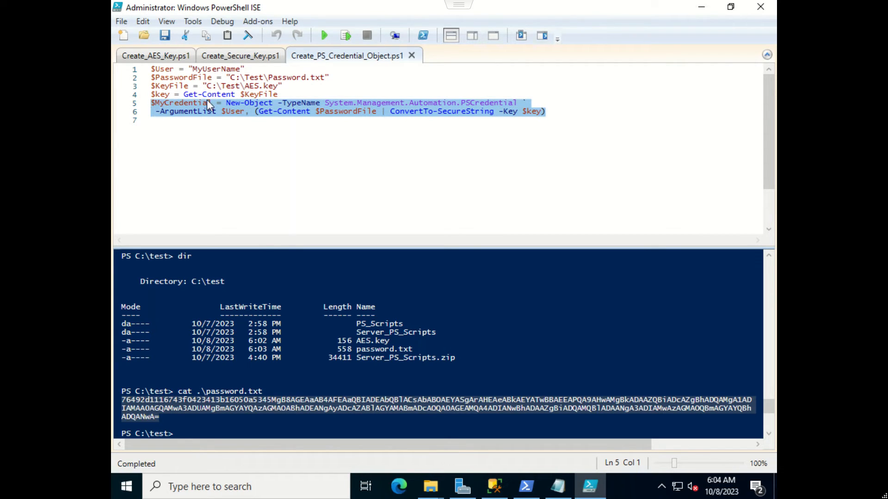
pyautogui.click(307, 119)
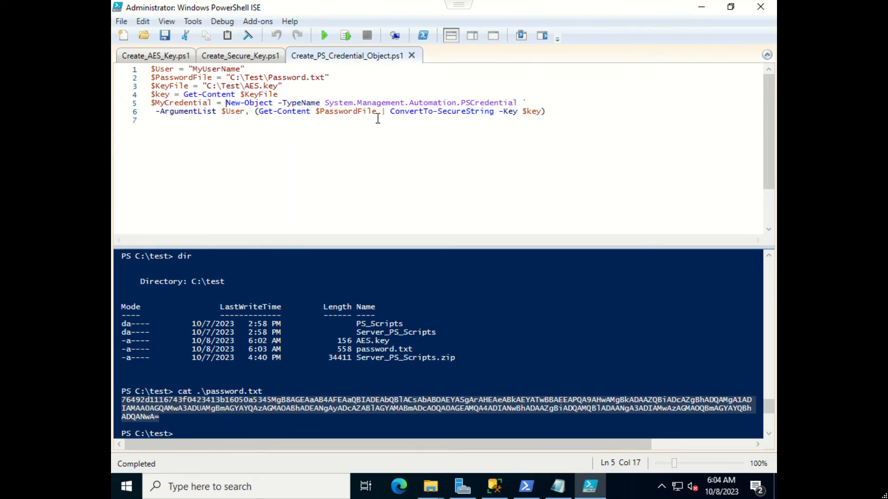
pyautogui.write('(')
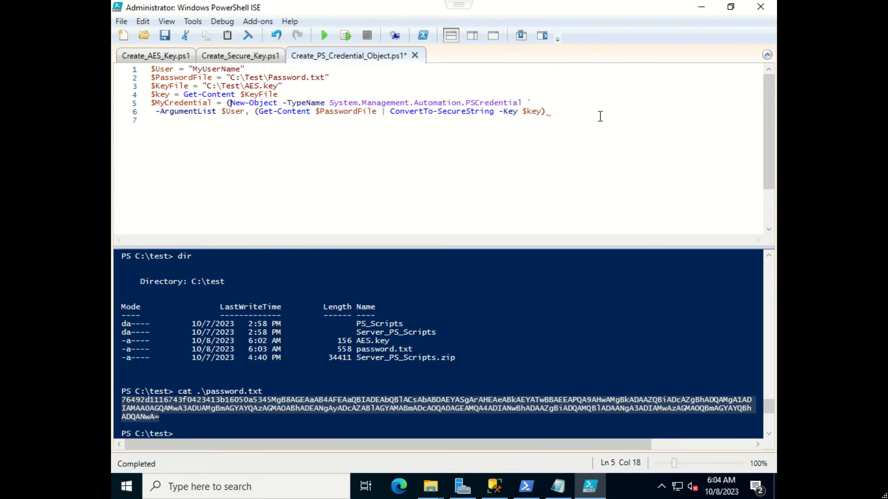